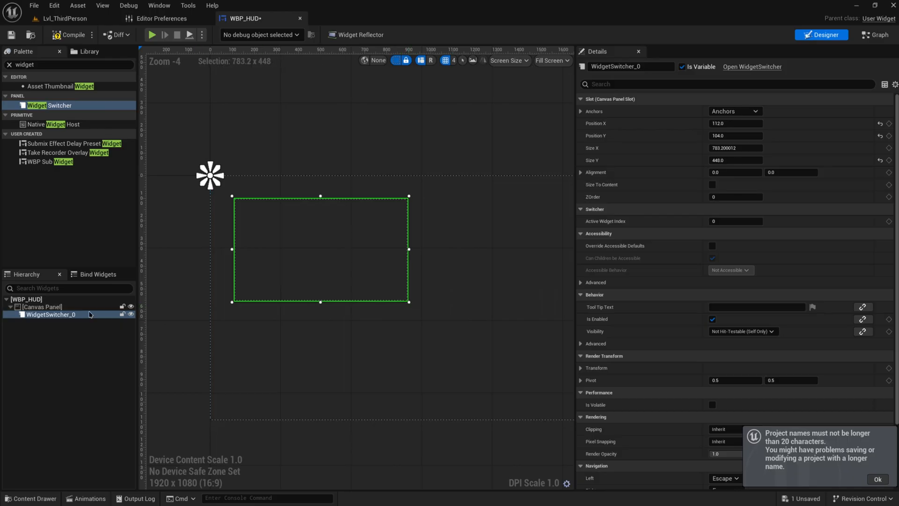
mouse_move(103, 321)
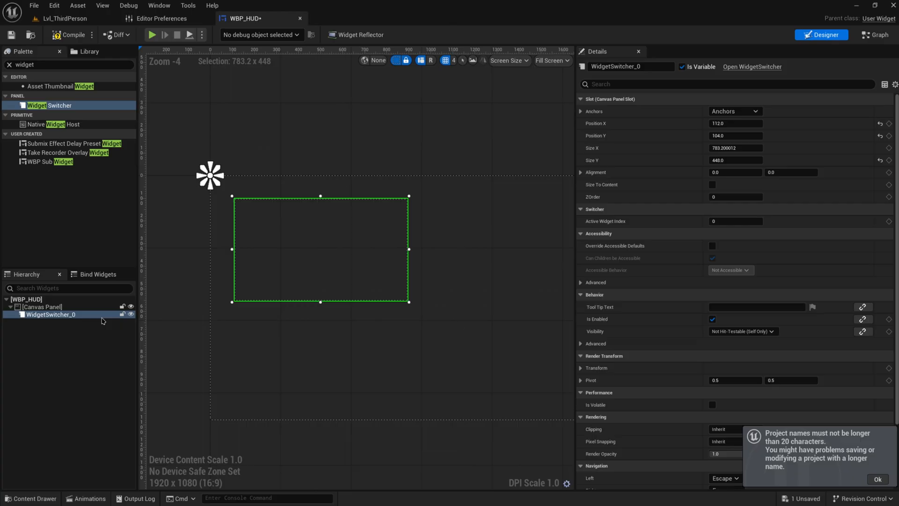
Step: Add a Horizontal Box, a Vertical Box and an Image as pages under WidgetSwitcher_0
scroll("up", 3)
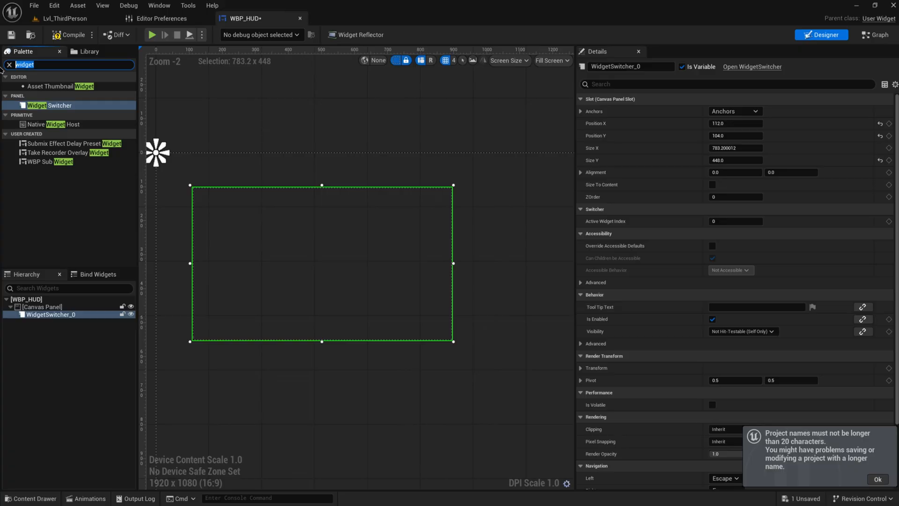
type("hor")
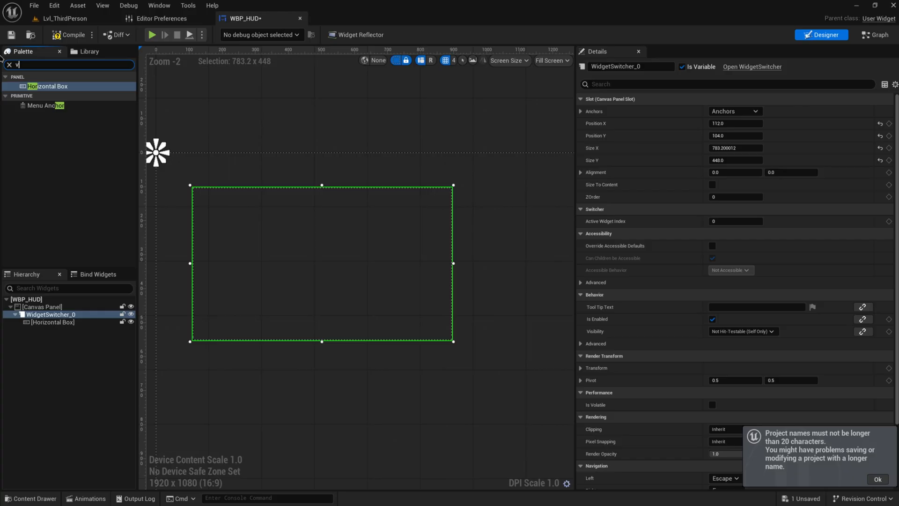
type("ert")
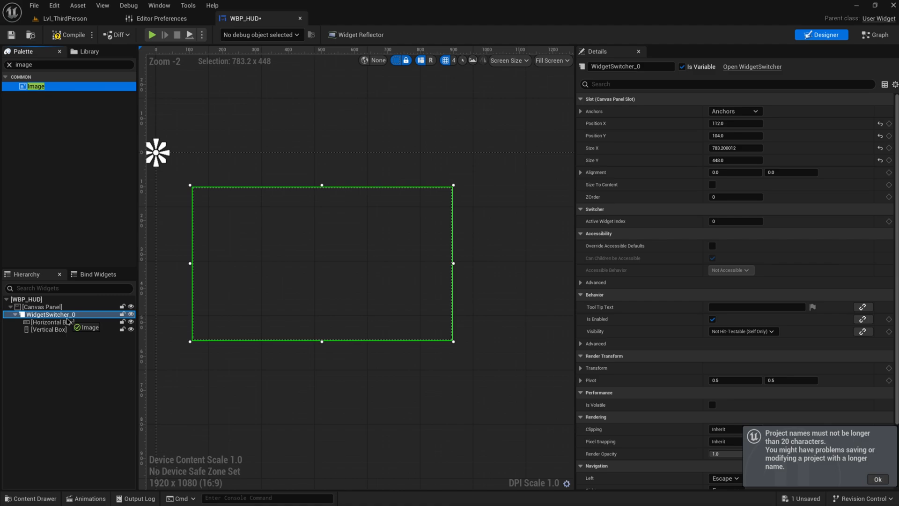
left_click(51, 322)
type("but")
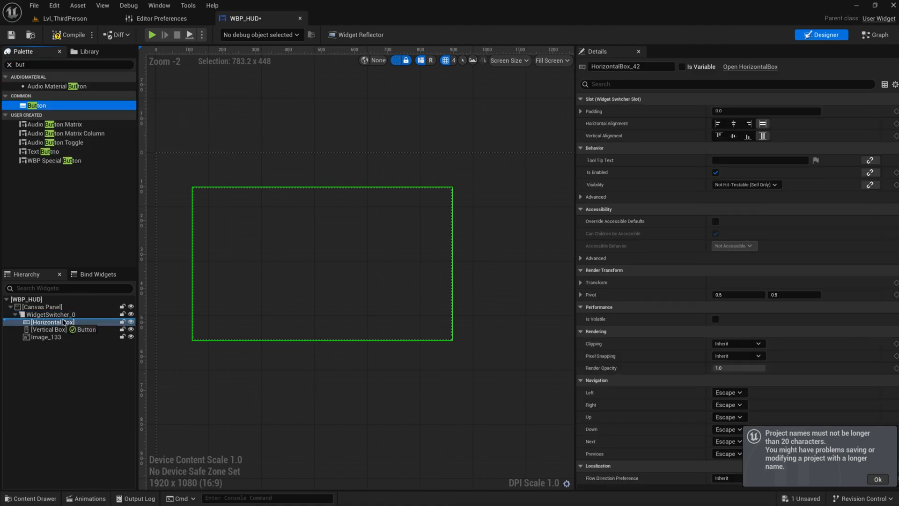
Step: Put four buttons in the Horizontal Box and four in the Vertical Box, then reselect WidgetSwitcher_0
left_click(51, 329)
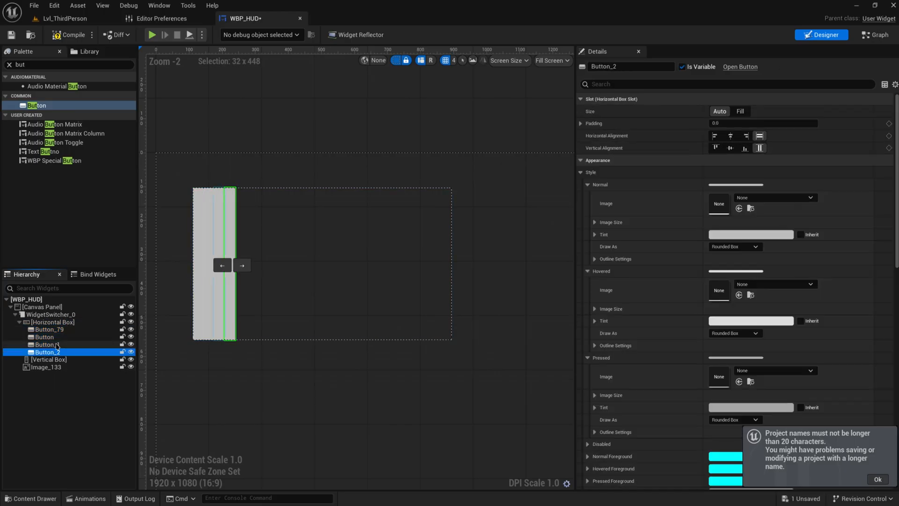
left_click(48, 359)
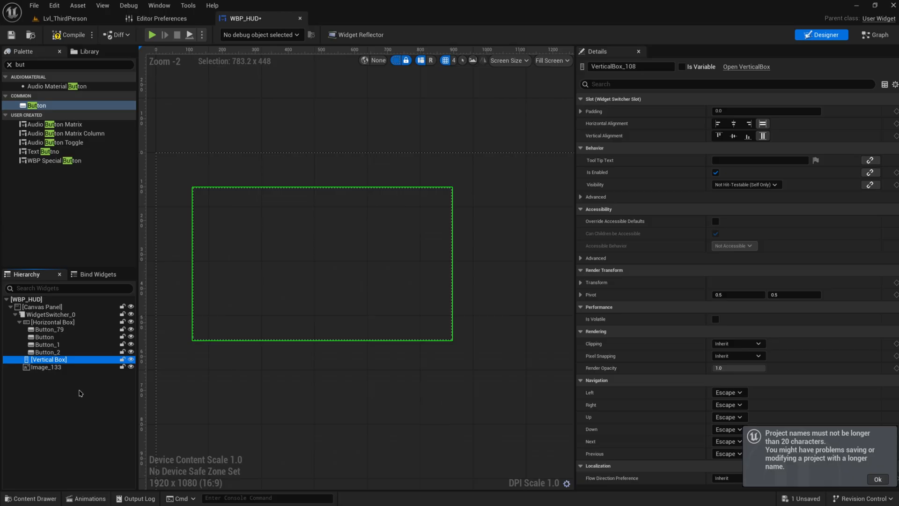
left_click(52, 322)
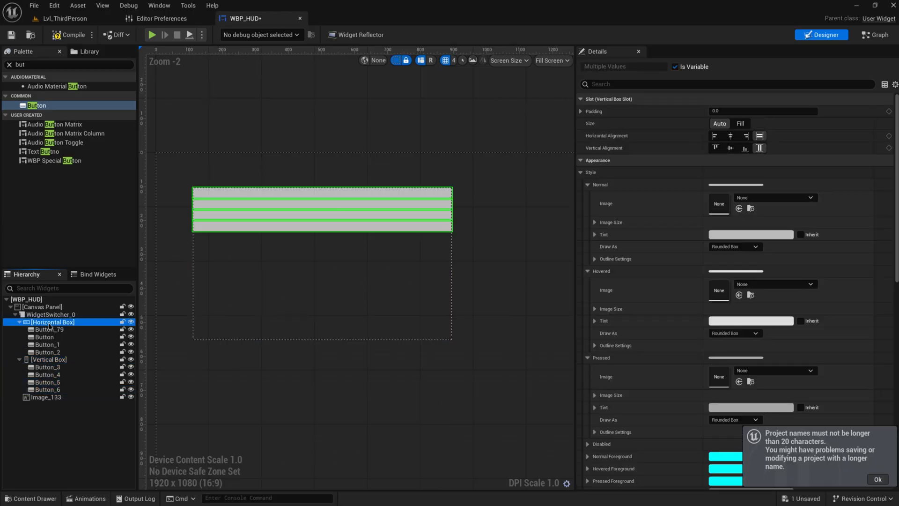
left_click(46, 397)
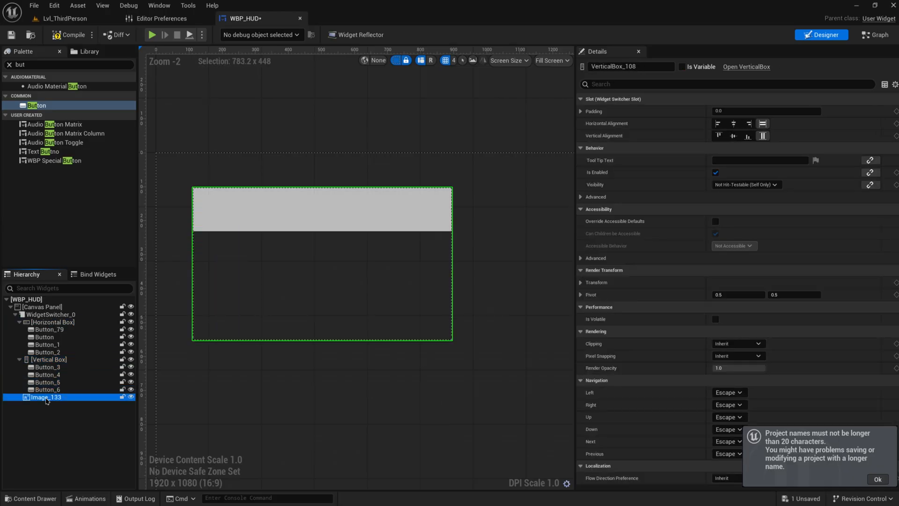
left_click(51, 314)
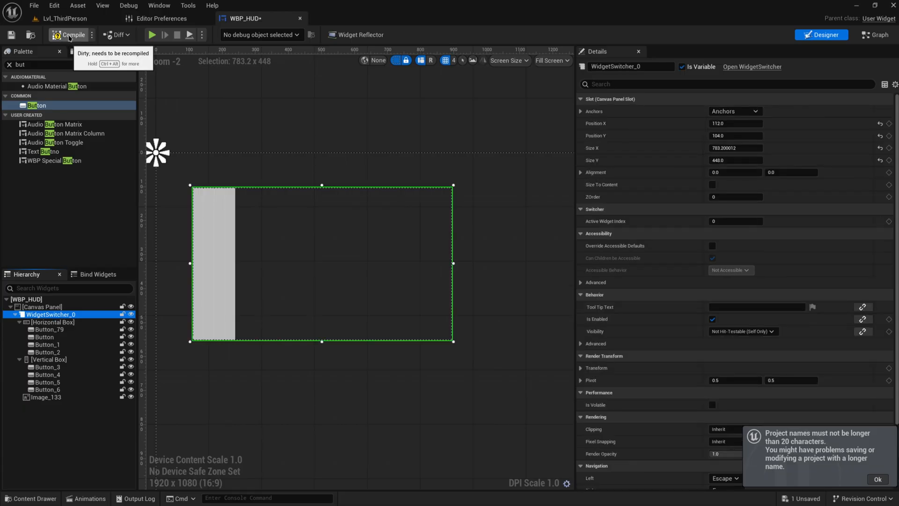
Step: Compile WBP_HUD and play-test the level to see the four-button horizontal page
left_click(64, 18)
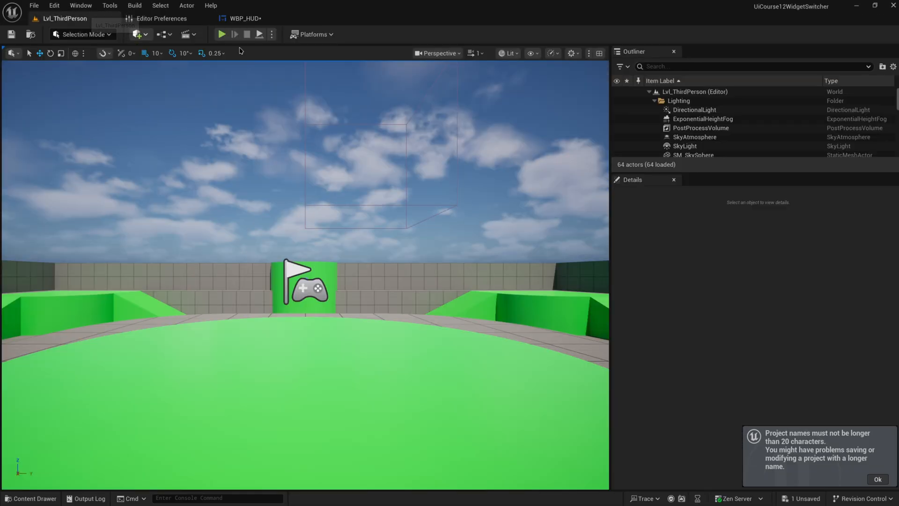
left_click(222, 34)
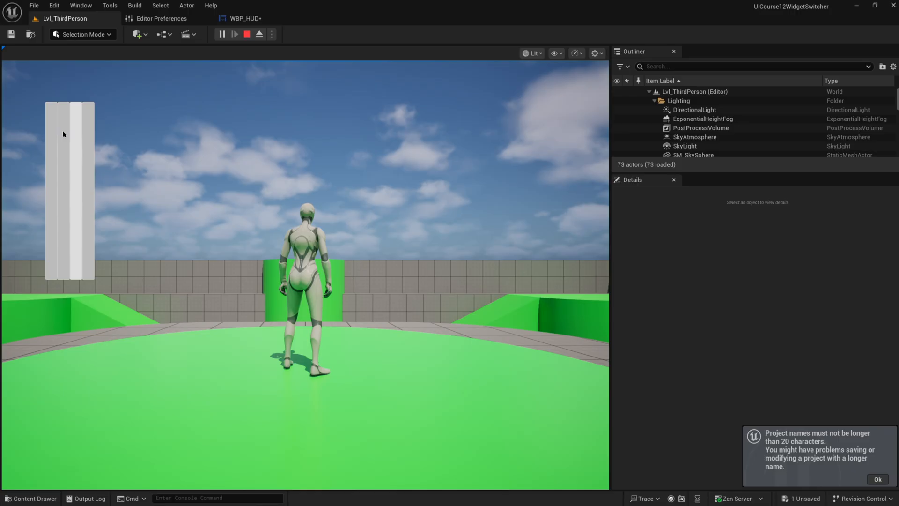
left_click(234, 34)
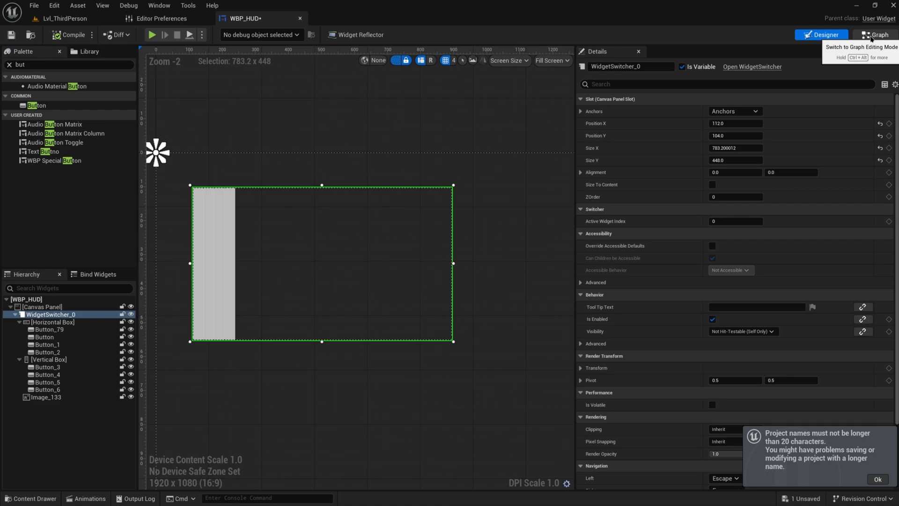
Step: Place a WidgetSwitcher_0 reference in the Event Graph and add Set Active Widget and Set Active Widget Index nodes
left_click(876, 34)
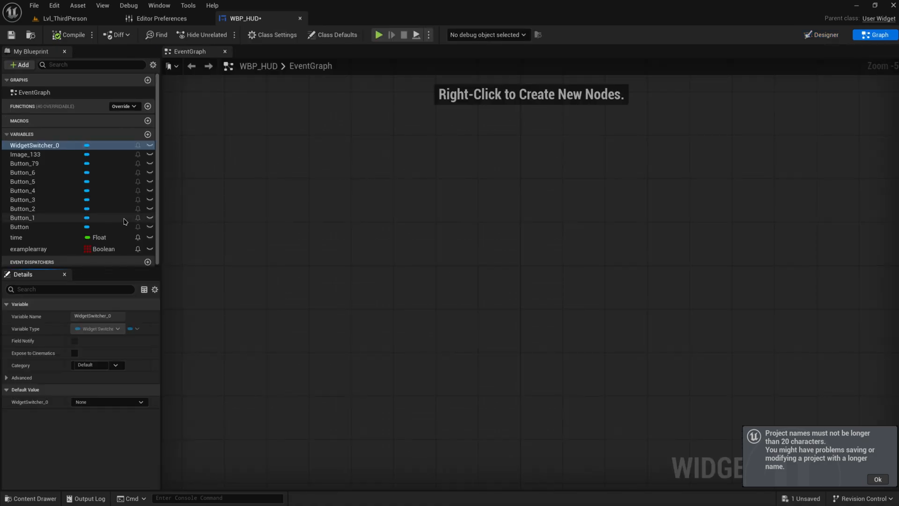
mouse_move(48, 154)
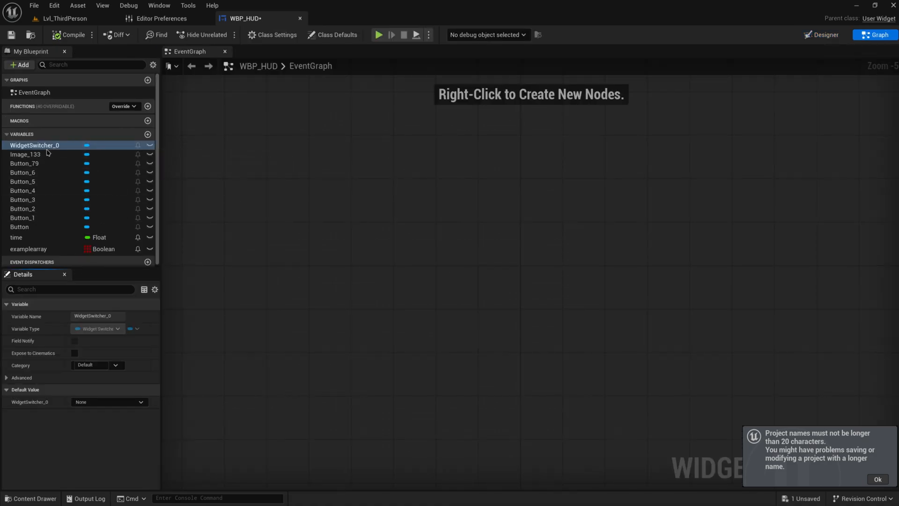
left_click_drag(34, 145, 334, 186)
type("switch")
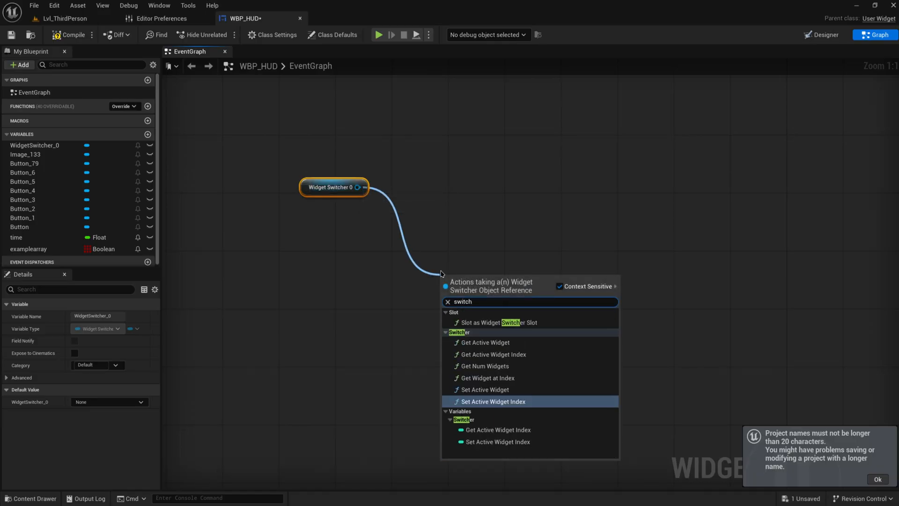
mouse_move(516, 400)
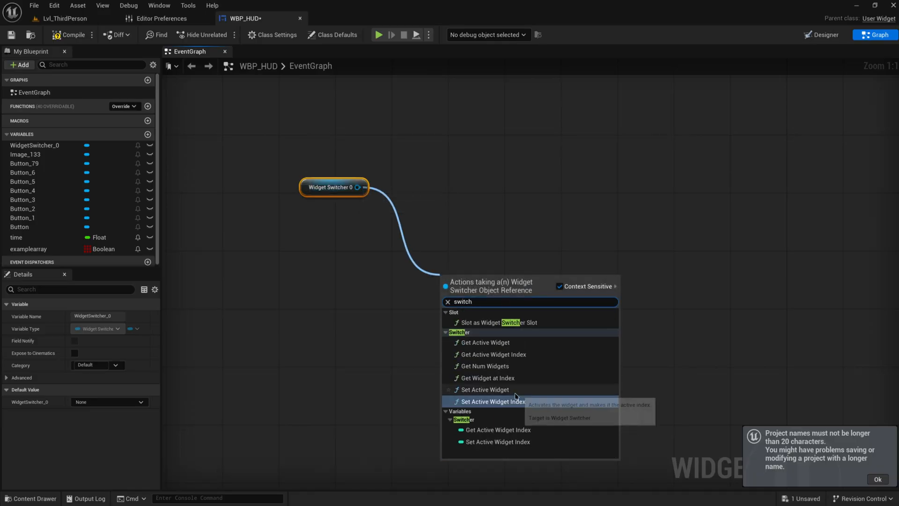
mouse_move(513, 390)
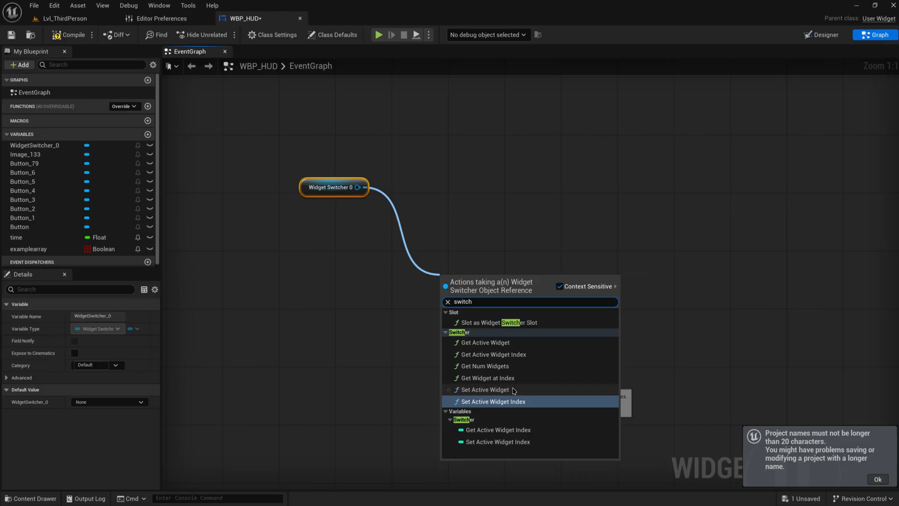
left_click(486, 389)
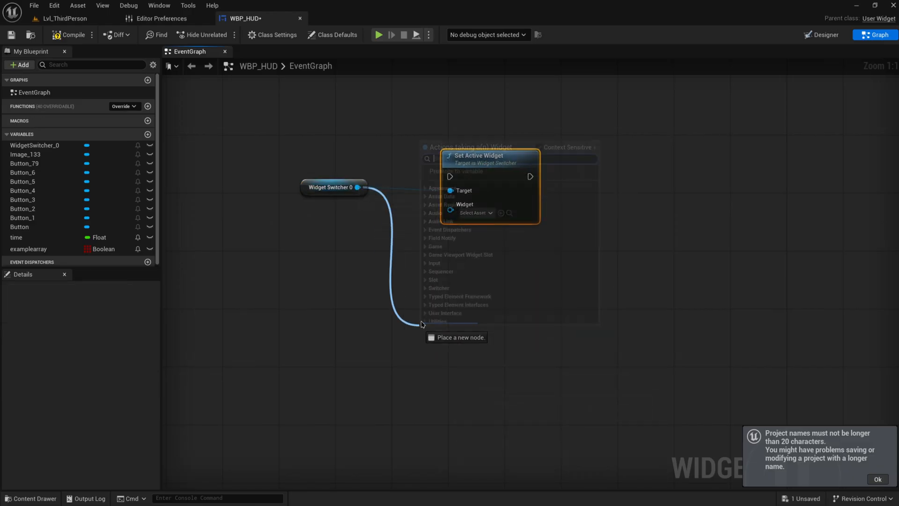
type("set active")
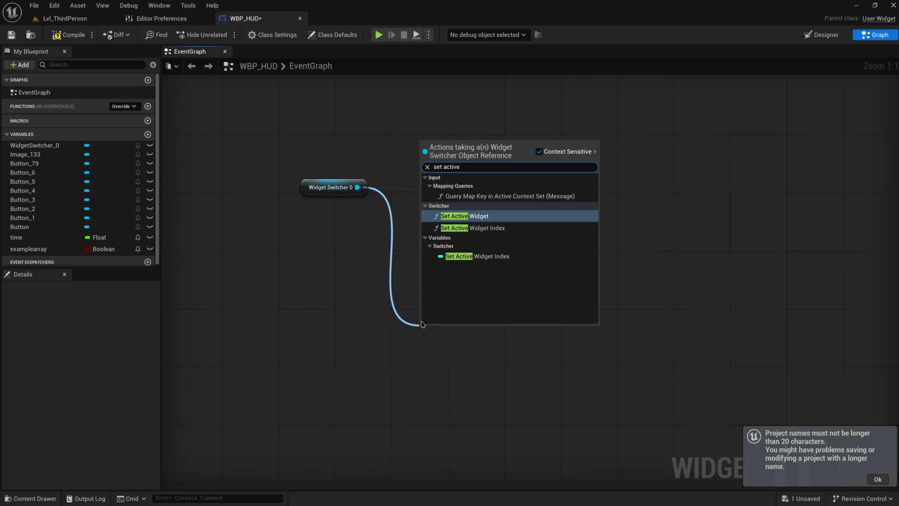
left_click(821, 34)
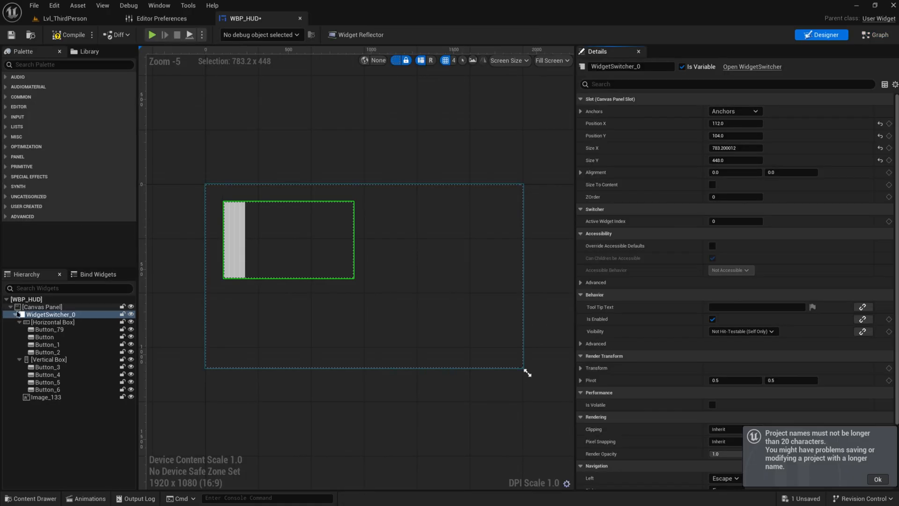
left_click(51, 322)
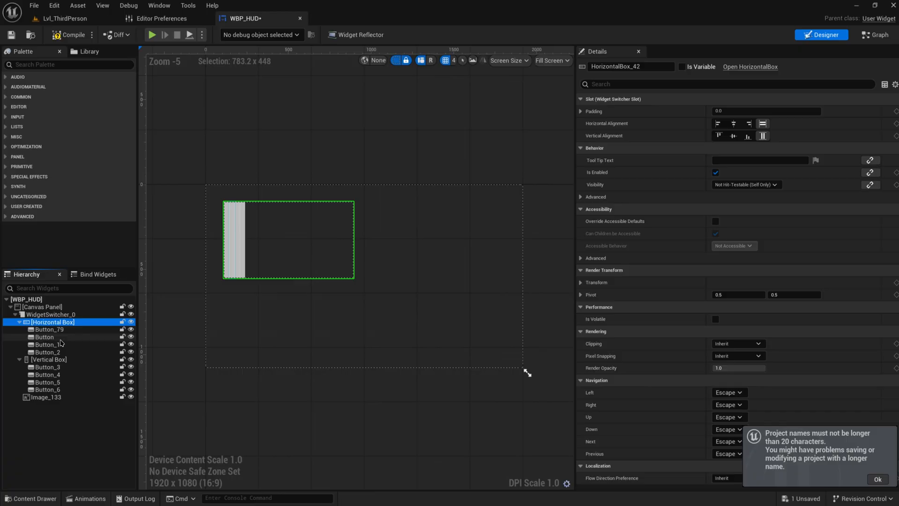
left_click(46, 396)
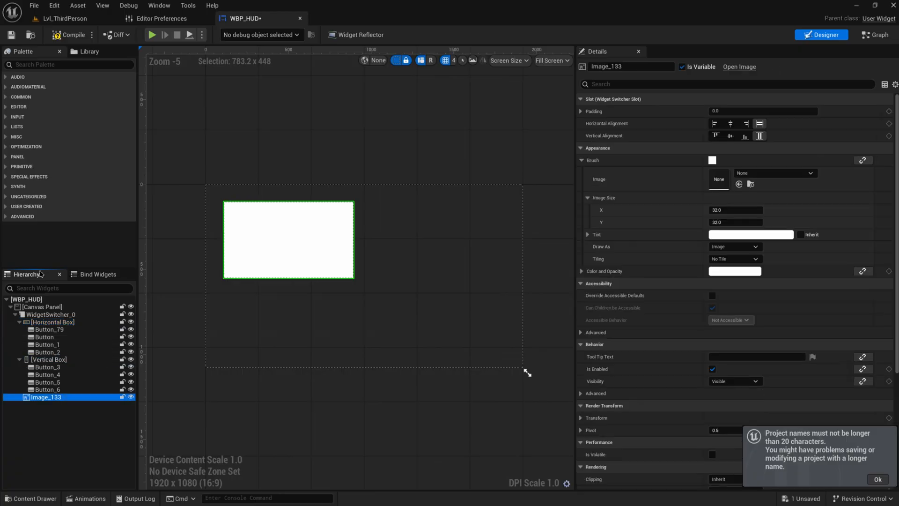
left_click(52, 314)
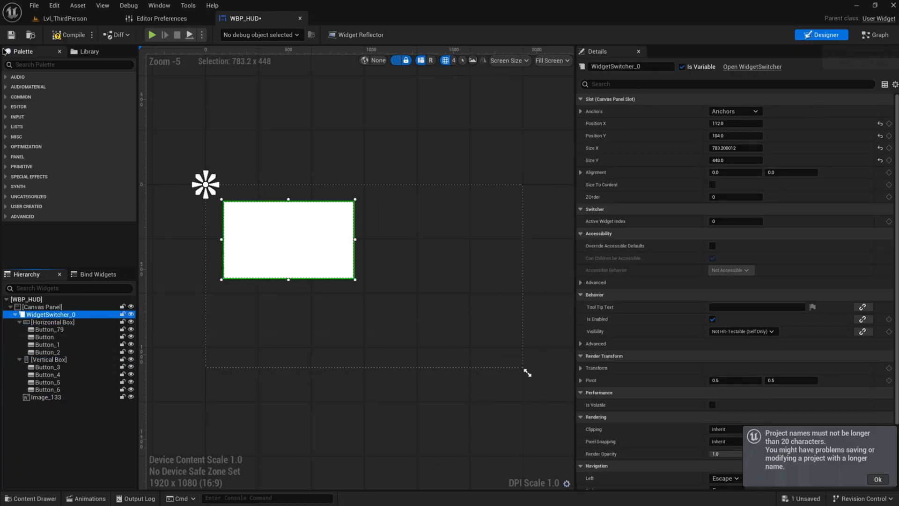
type("but")
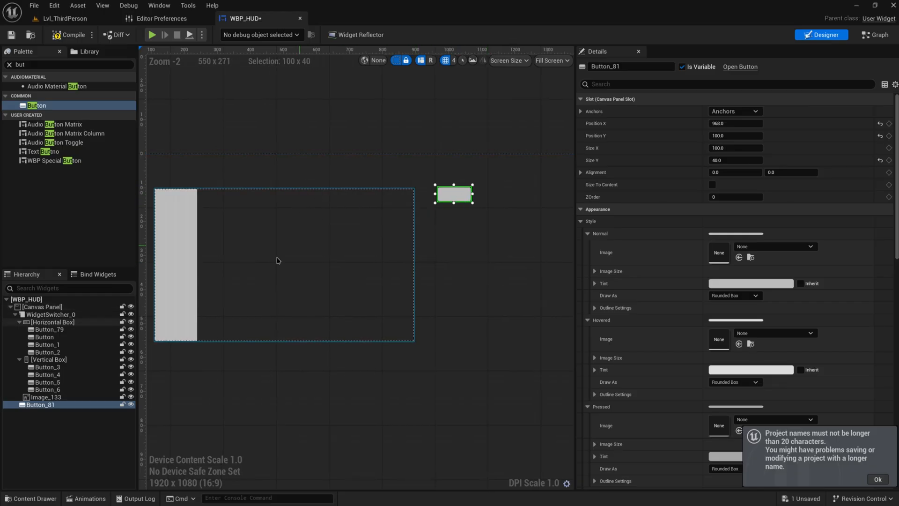
mouse_move(71, 34)
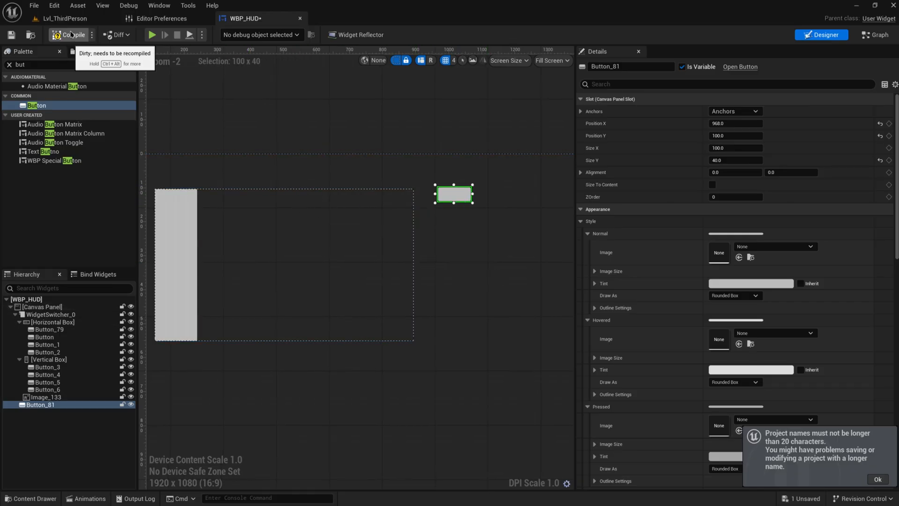
Step: On Button_81 click, set the switcher index to (Active Widget Index + 1) % Num Widgets
left_click(875, 35)
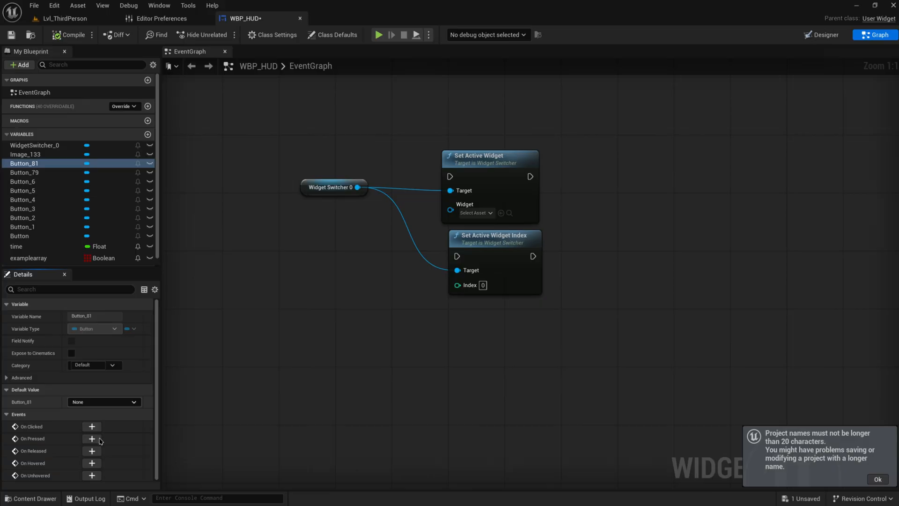
left_click(91, 426)
type("get")
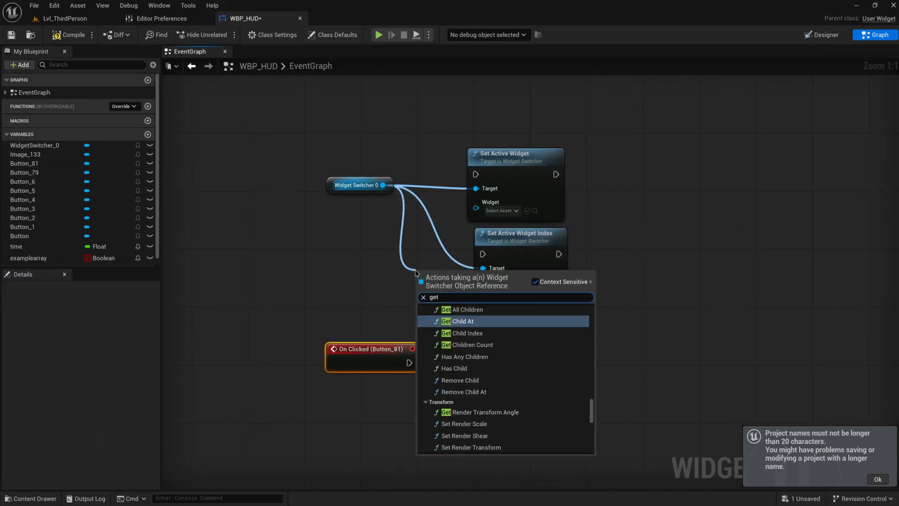
type("index")
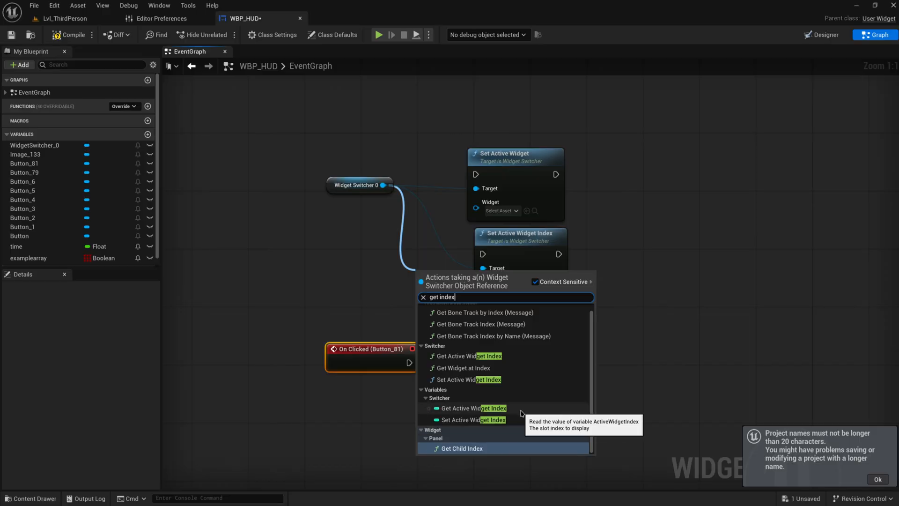
left_click(469, 408)
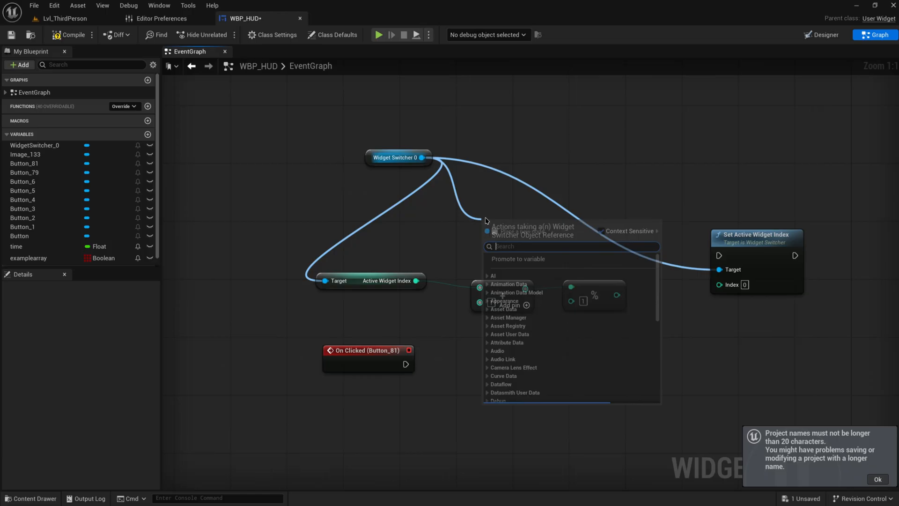
type("get num")
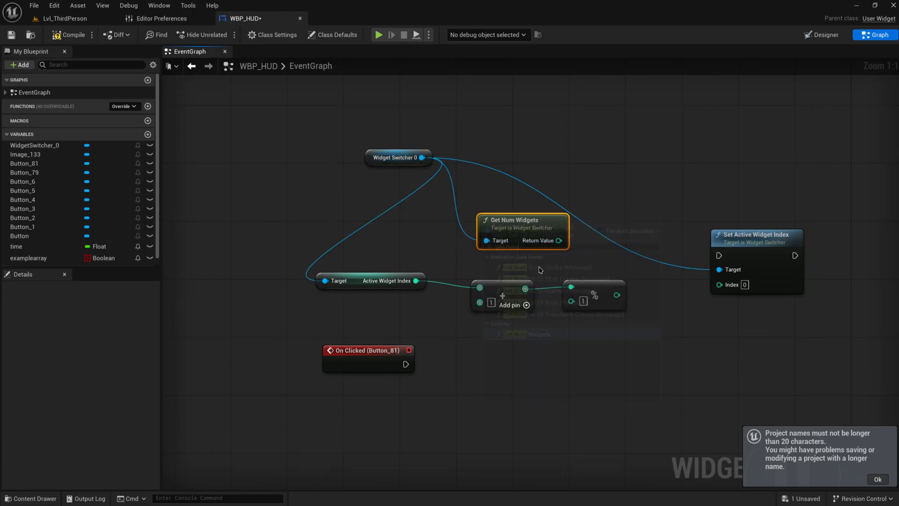
left_click(378, 34)
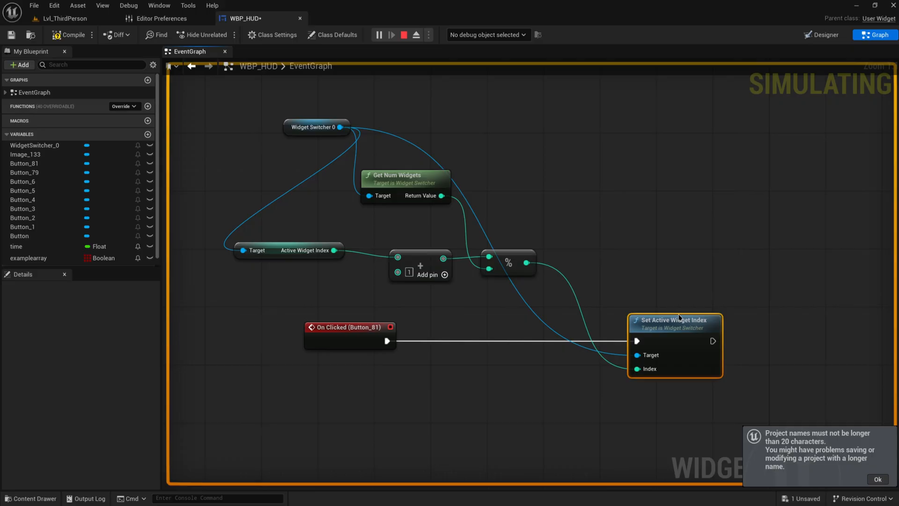
mouse_move(74, 34)
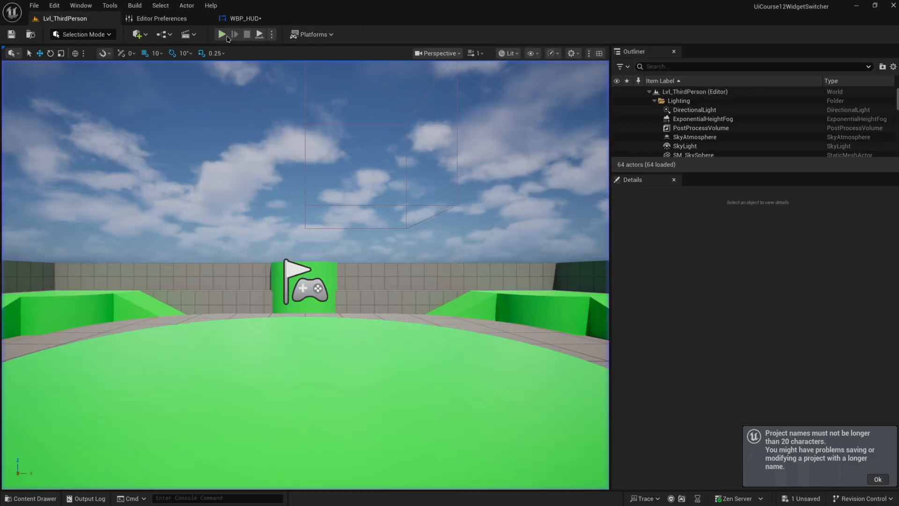
left_click(222, 34)
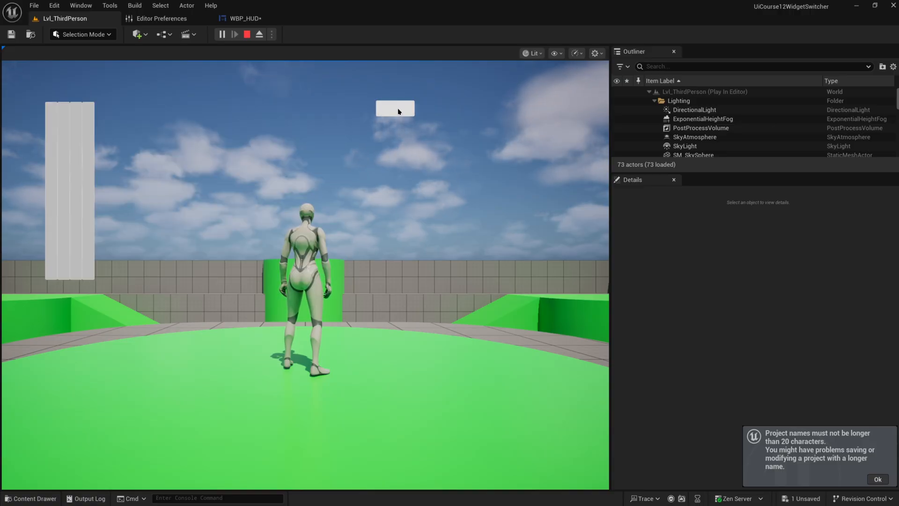
left_click(242, 18)
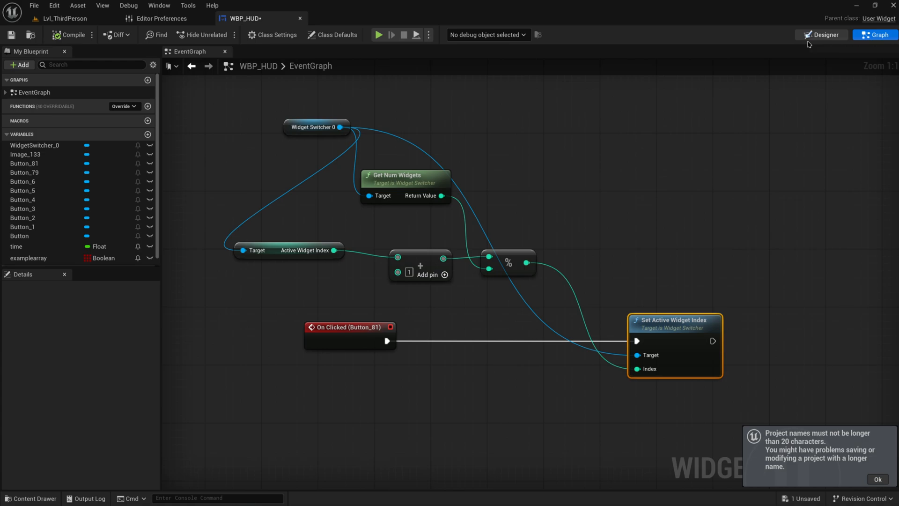
Step: Give Button_7 a click event setting the switcher index to (index - 1) % widget count
left_click(820, 35)
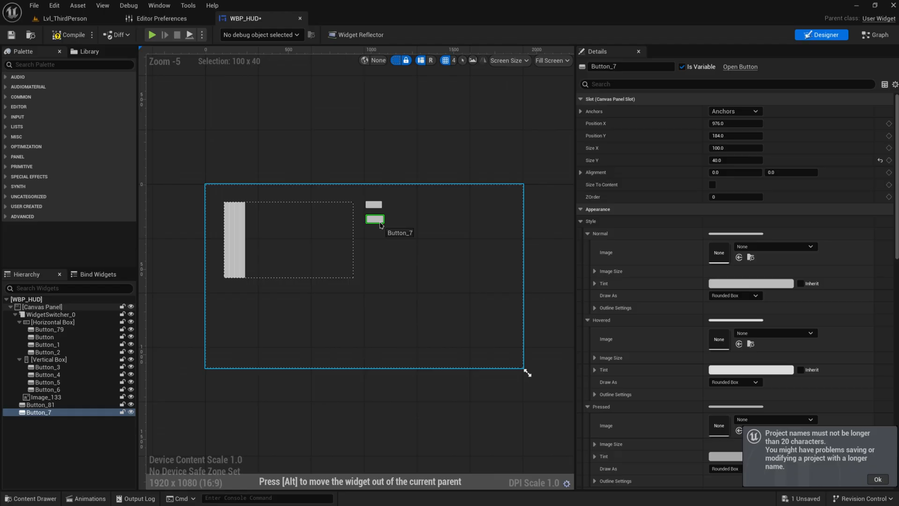
left_click(875, 34)
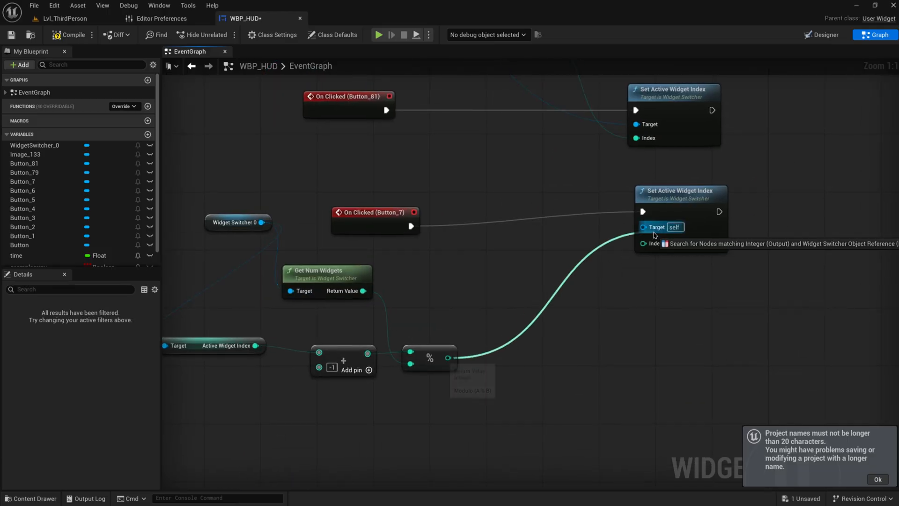
left_click(71, 34)
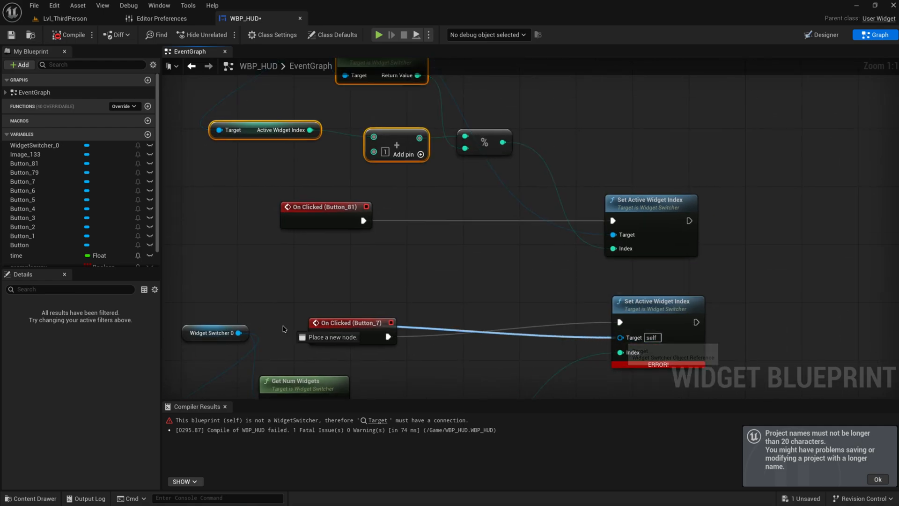
left_click(64, 18)
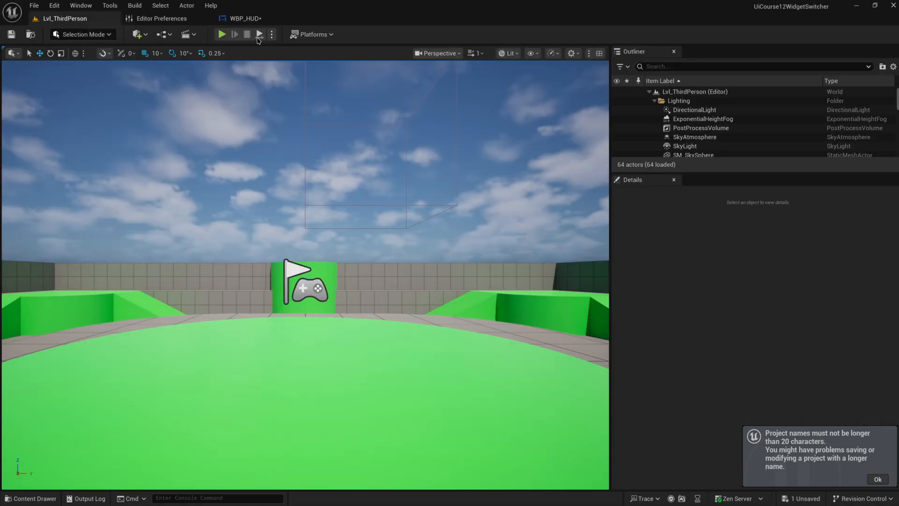
Step: Play-test both buttons, then wire Widget Switcher 0 into Button_7's Set Active Widget Index Target
left_click(222, 33)
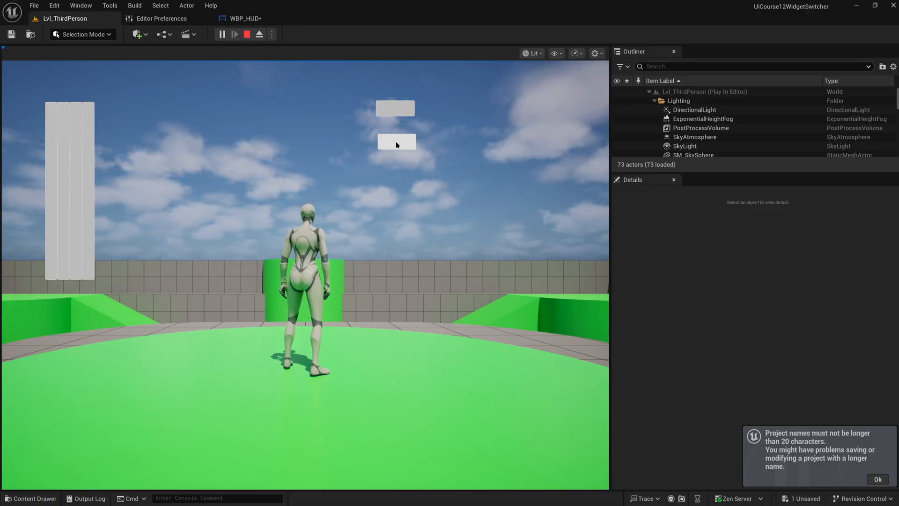
left_click(245, 18)
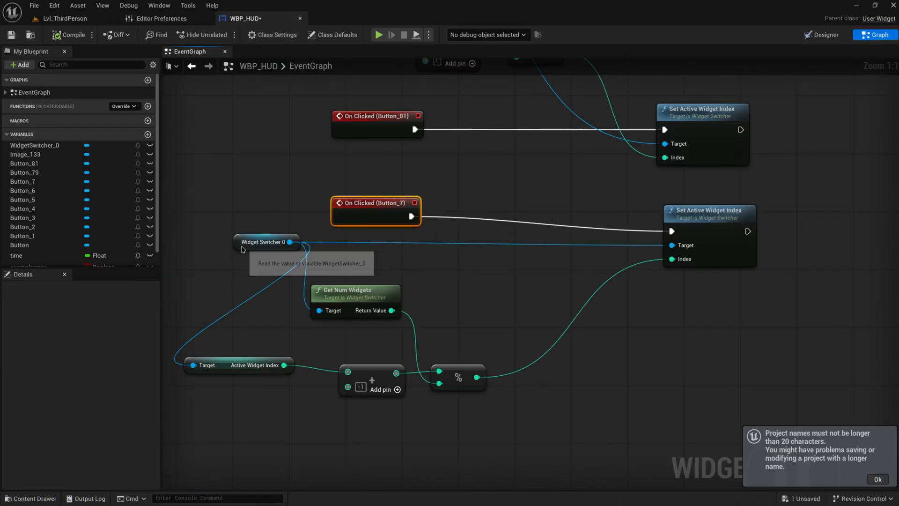
Step: Add an Add node fed by the switcher's Active Widget Index into Button_7's backward math
left_click(264, 242)
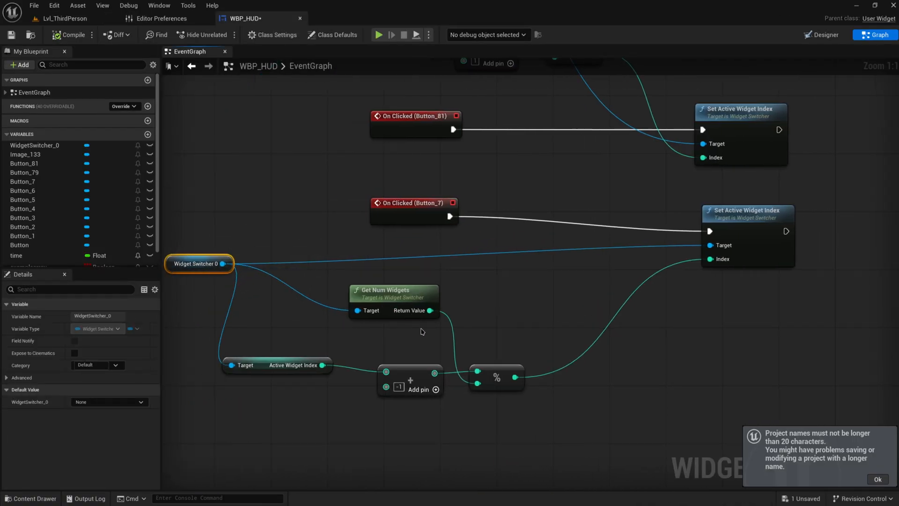
left_click(393, 289)
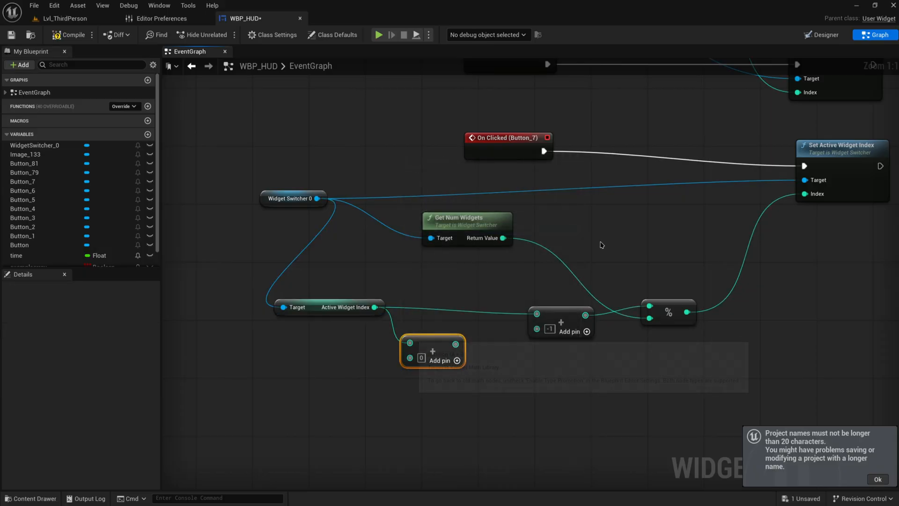
mouse_move(455, 342)
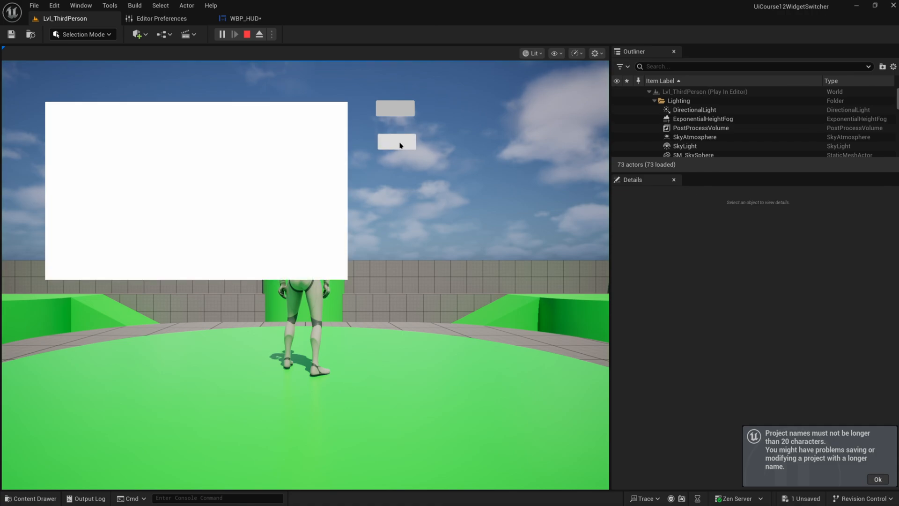
mouse_move(395, 108)
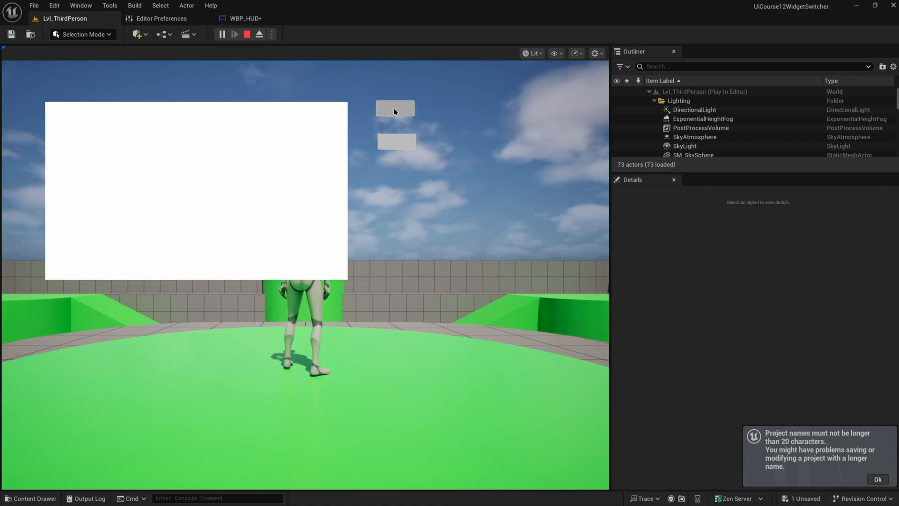
mouse_move(248, 33)
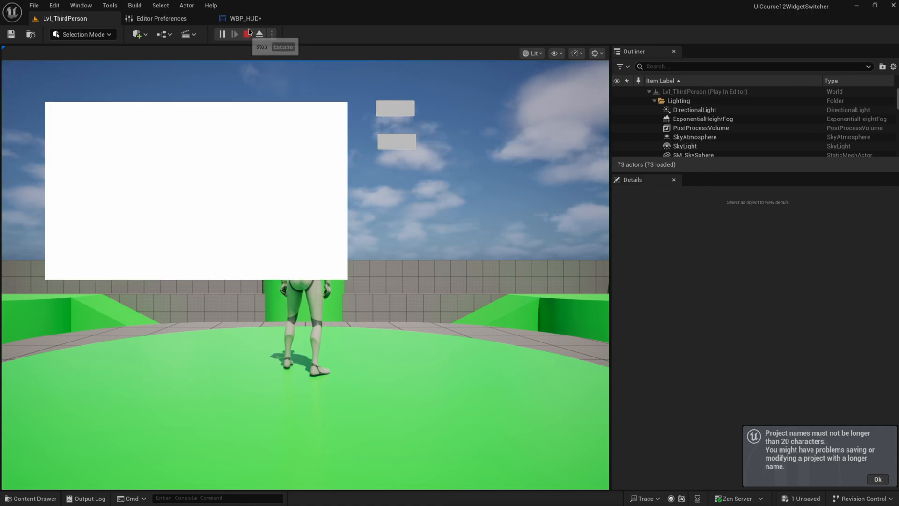
left_click(235, 34)
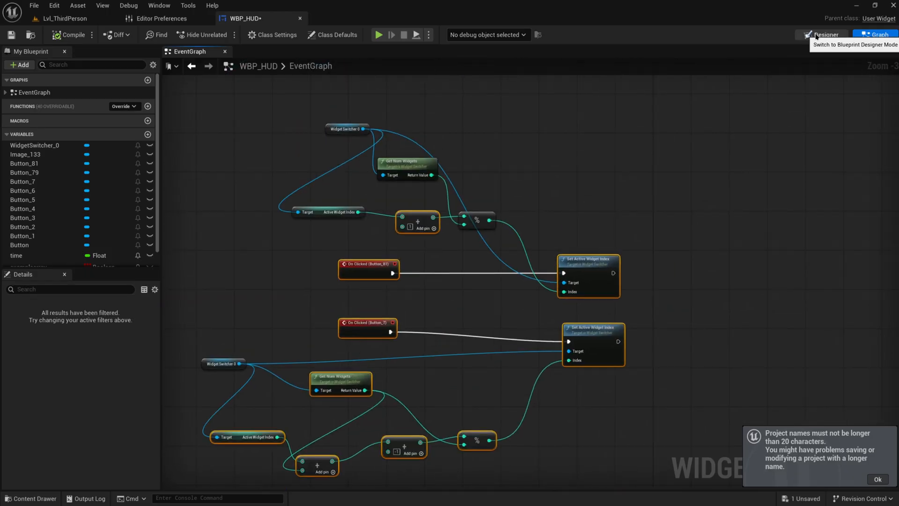
Step: Return to the Designer view and select WidgetSwitcher_0 in the Hierarchy
left_click(824, 35)
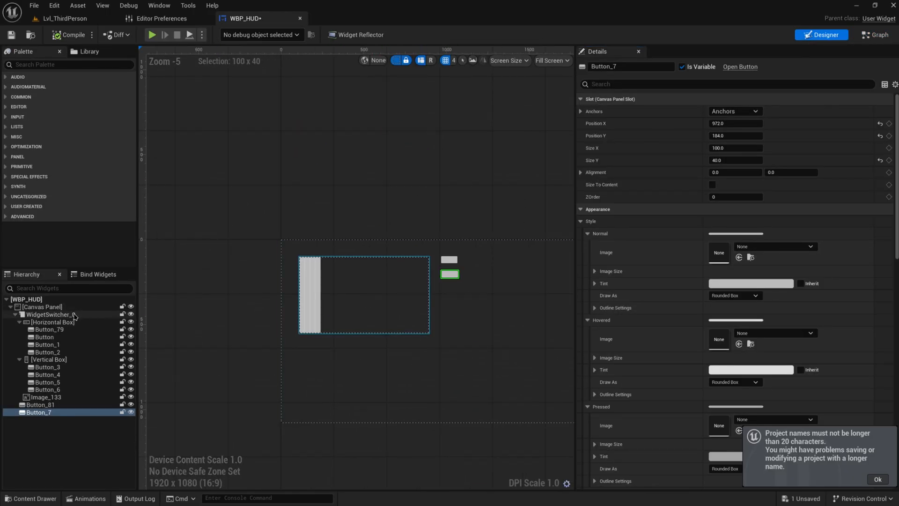
left_click(51, 314)
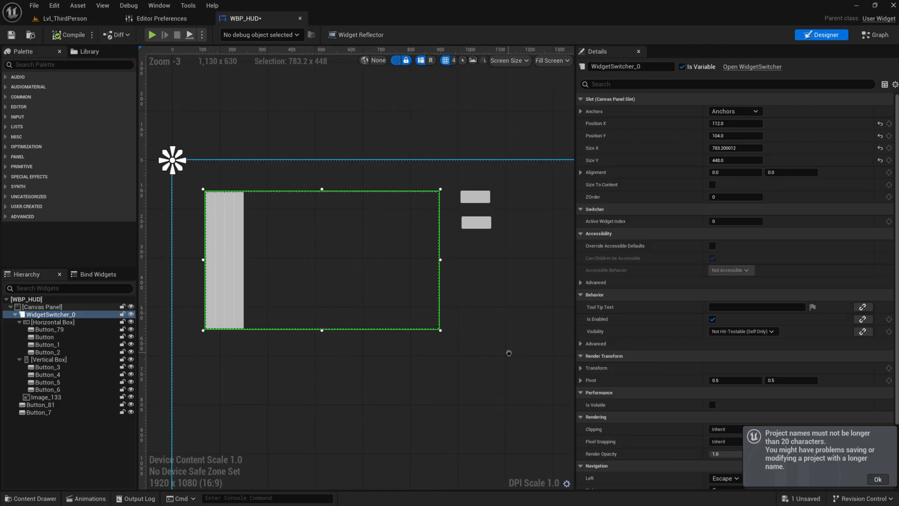
mouse_move(504, 355)
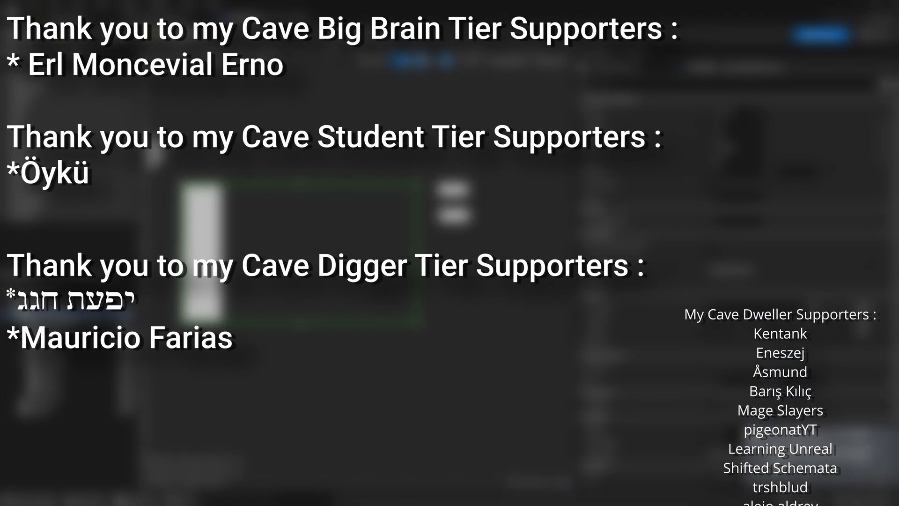
scroll("up", 3)
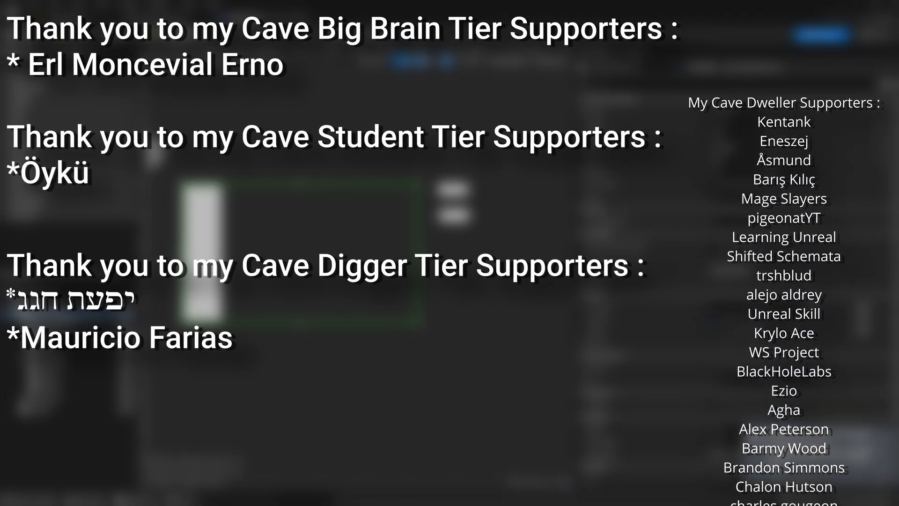
scroll("up", 3)
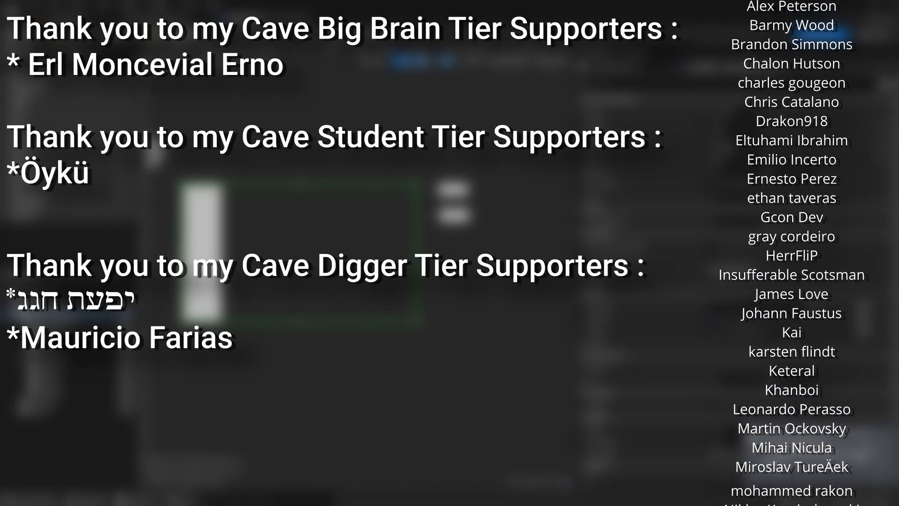
scroll("down", 3)
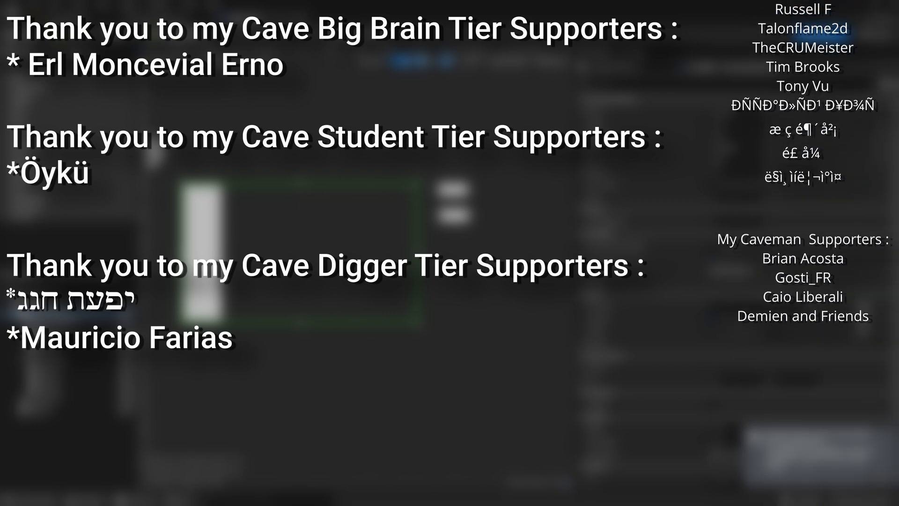
scroll("up", 3)
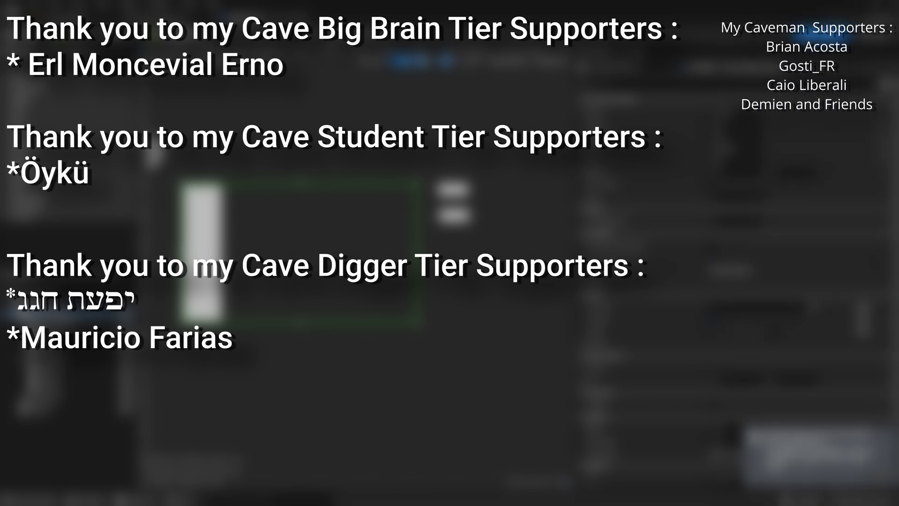